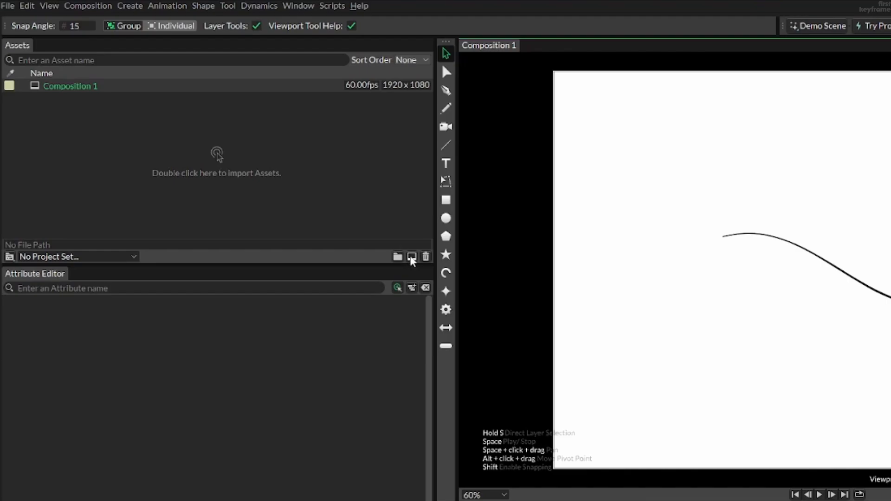
Create Composition 2 from the Assets panel alongside Composition 1.
{"action": "left_click", "coordinate": [412, 256]}
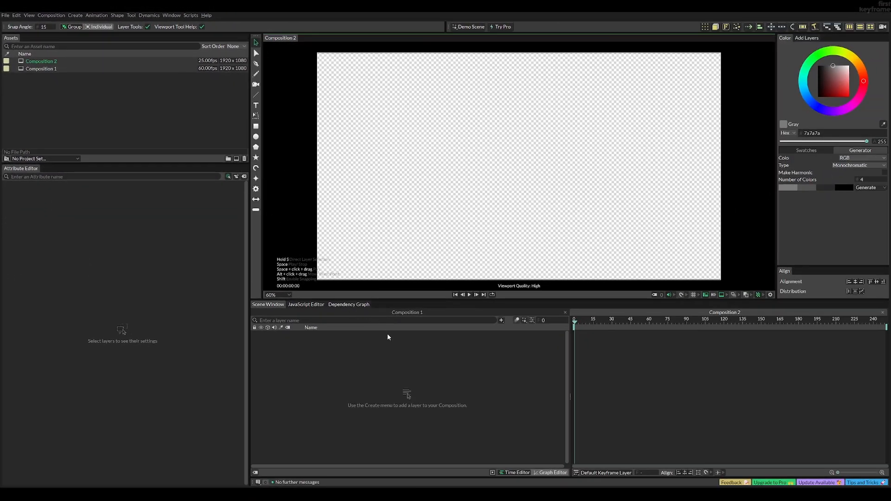
{"action": "key", "text": "ctrl+k"}
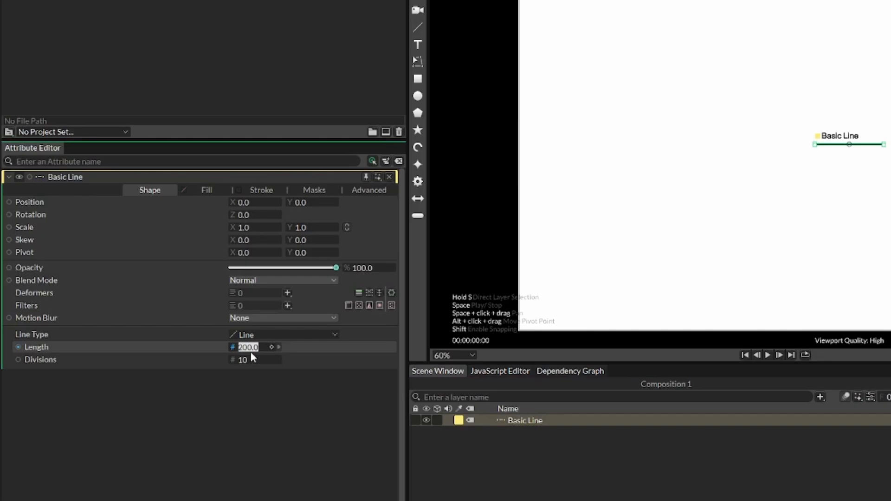
Set the Basic Line's Length to 1000.
{"action": "type", "text": "1000.0"}
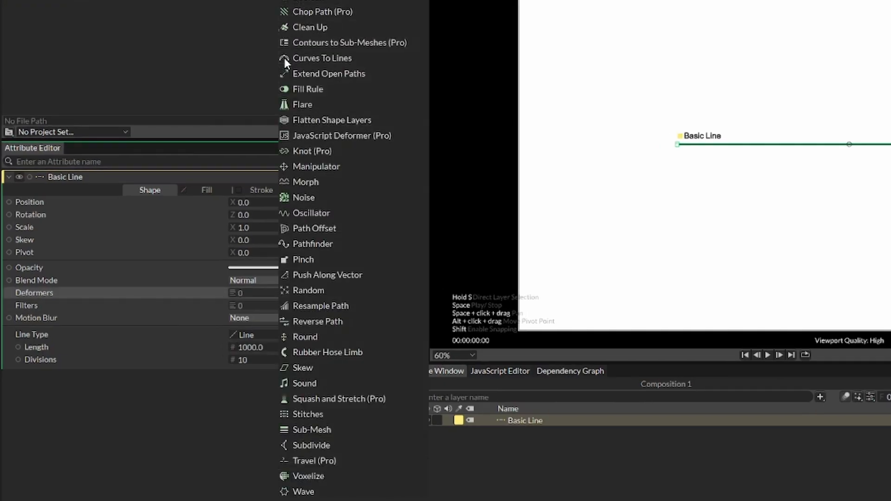
{"action": "mouse_move", "coordinate": [311, 445]}
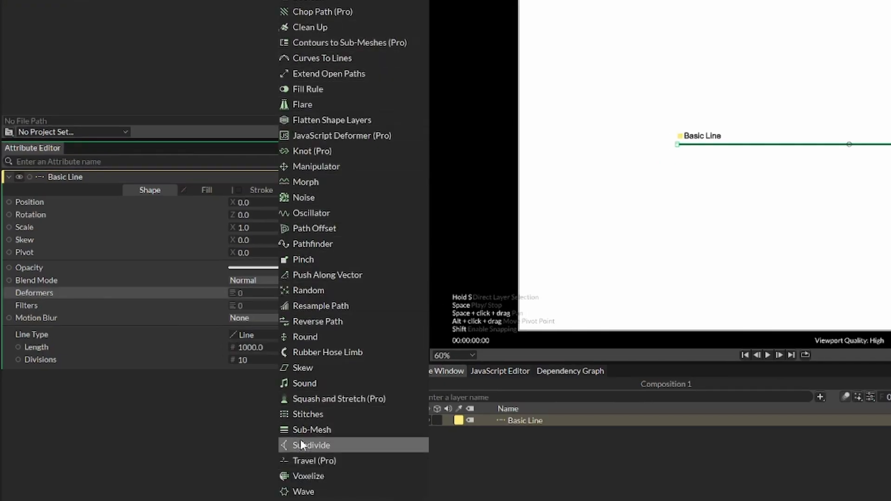
Add a Wave deformer to Basic Line and select the Wave [Basic Line] layer.
{"action": "left_click", "coordinate": [304, 492]}
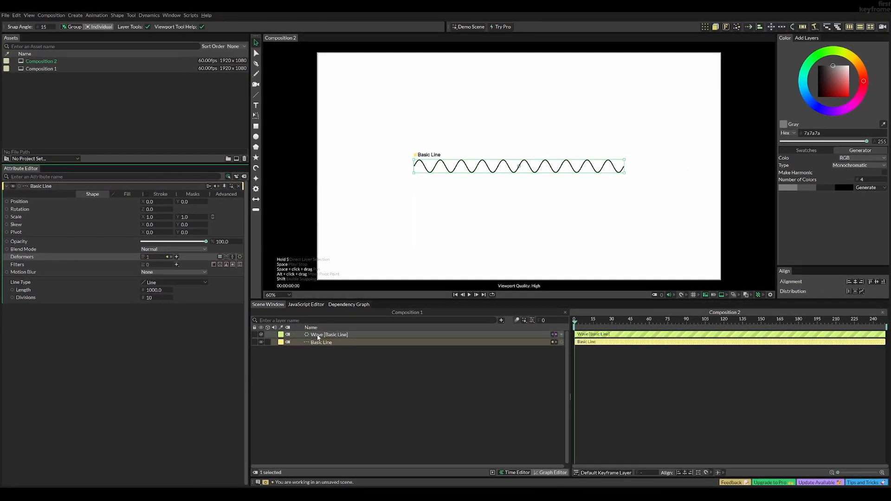
{"action": "left_click", "coordinate": [329, 335]}
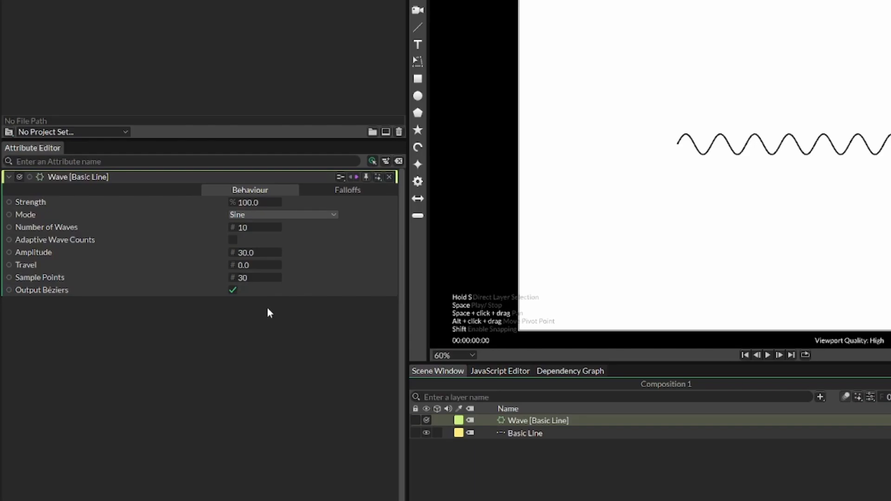
Set the Wave's Number of Waves to 1 and Amplitude to 100.
{"action": "left_click", "coordinate": [255, 227]}
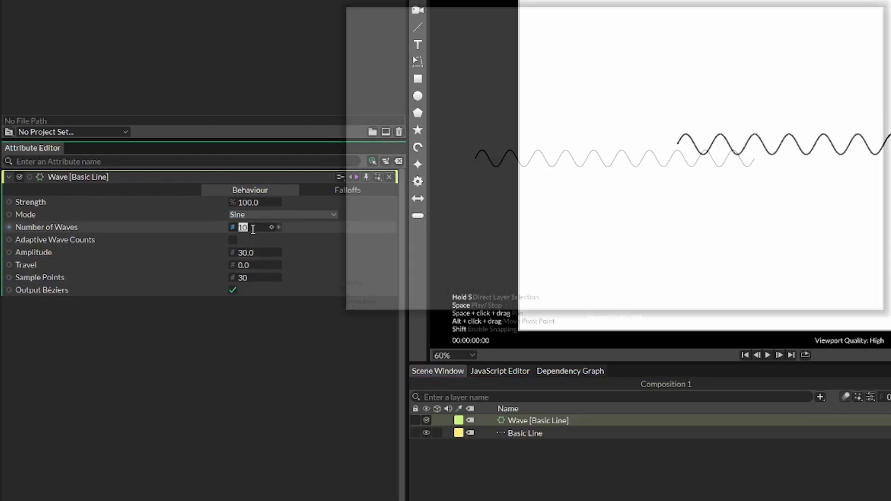
{"action": "type", "text": "1"}
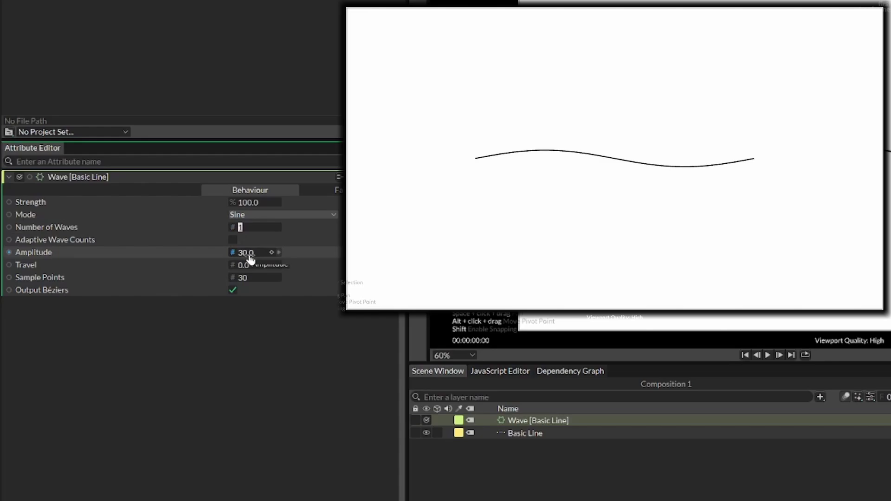
{"action": "type", "text": "1"}
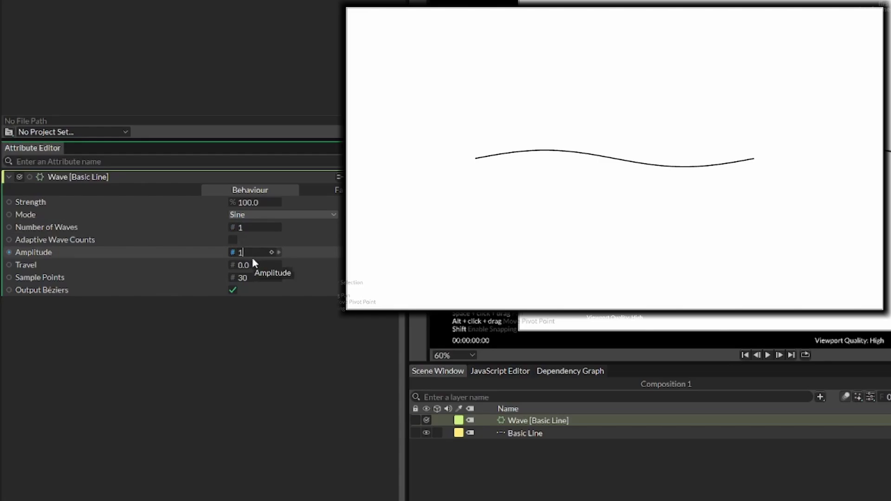
{"action": "type", "text": "100.0"}
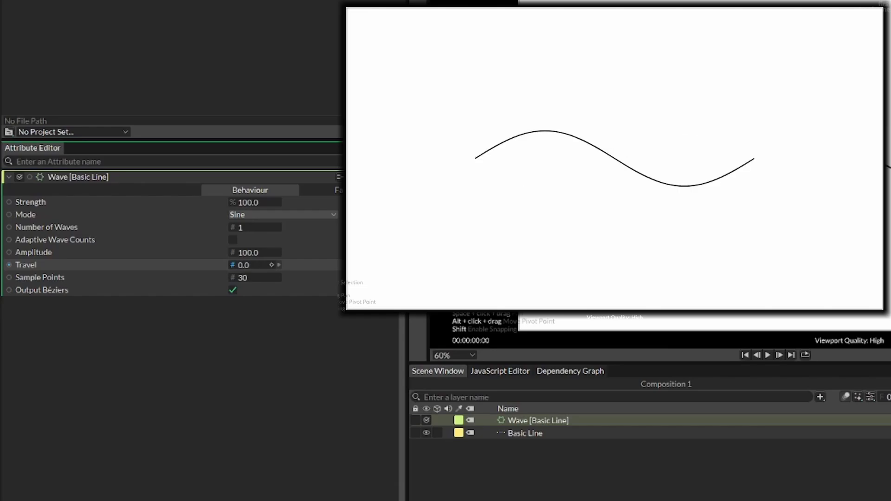
{"action": "mouse_move", "coordinate": [310, 269]}
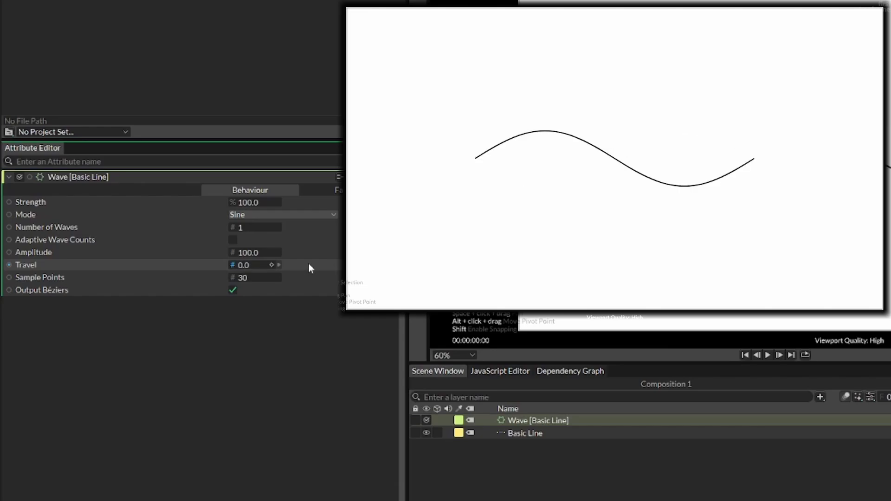
Attach a Frame behaviour to the Wave deformer's Travel attribute.
{"action": "right_click", "coordinate": [26, 265]}
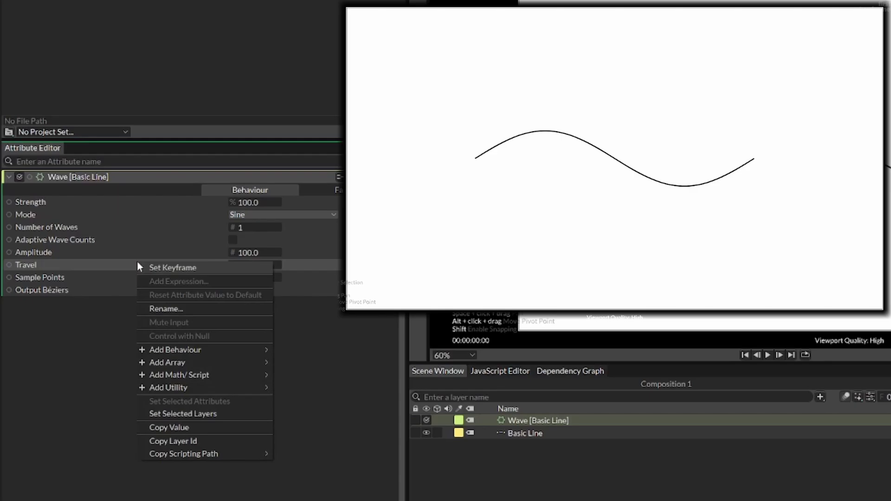
{"action": "mouse_move", "coordinate": [175, 349]}
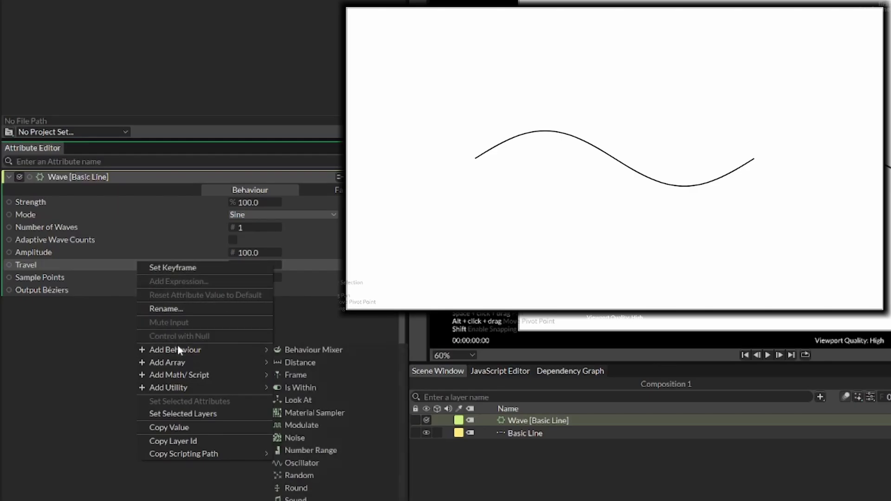
{"action": "left_click", "coordinate": [295, 374]}
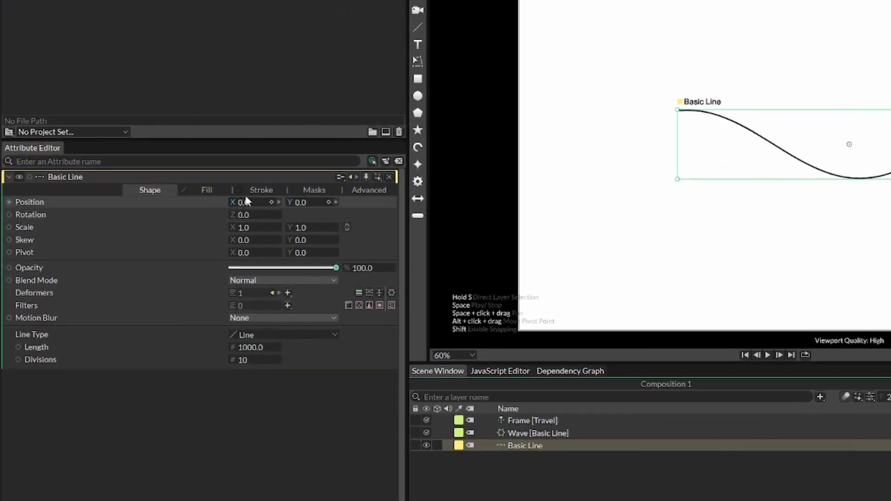
Set the Basic Line stroke Width to 10 with Round cap style.
{"action": "left_click", "coordinate": [261, 190]}
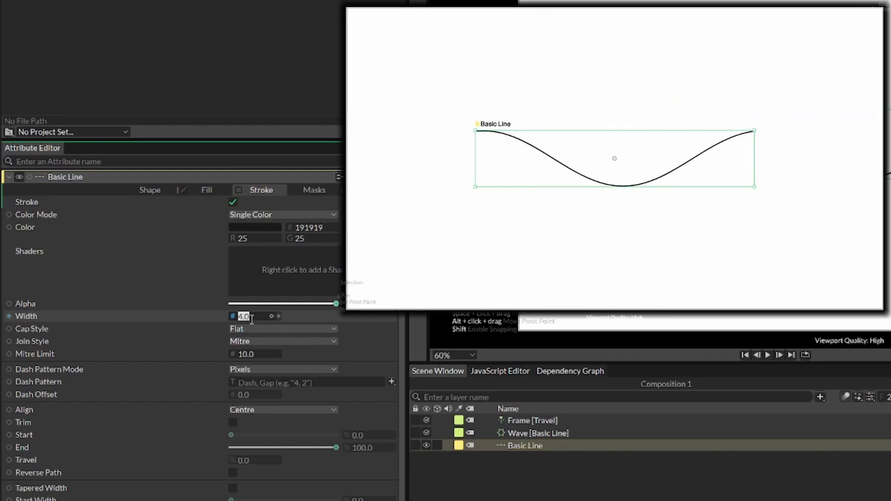
{"action": "type", "text": "10.0"}
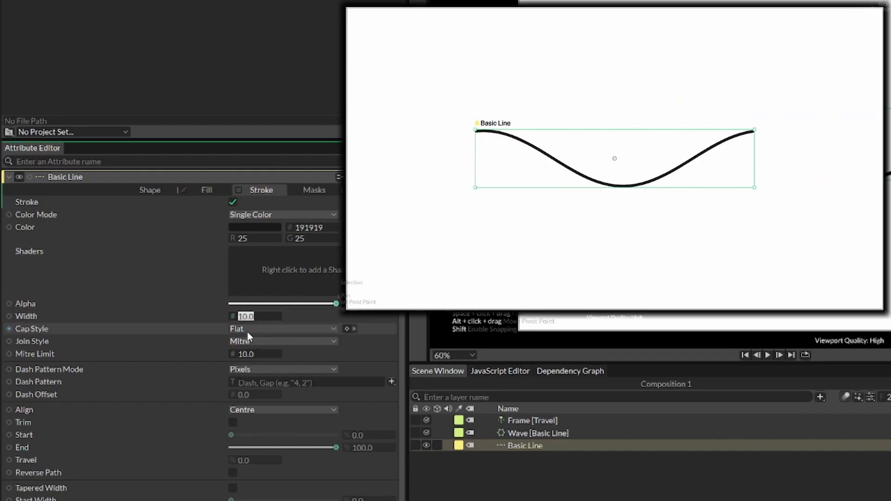
{"action": "left_click", "coordinate": [283, 329]}
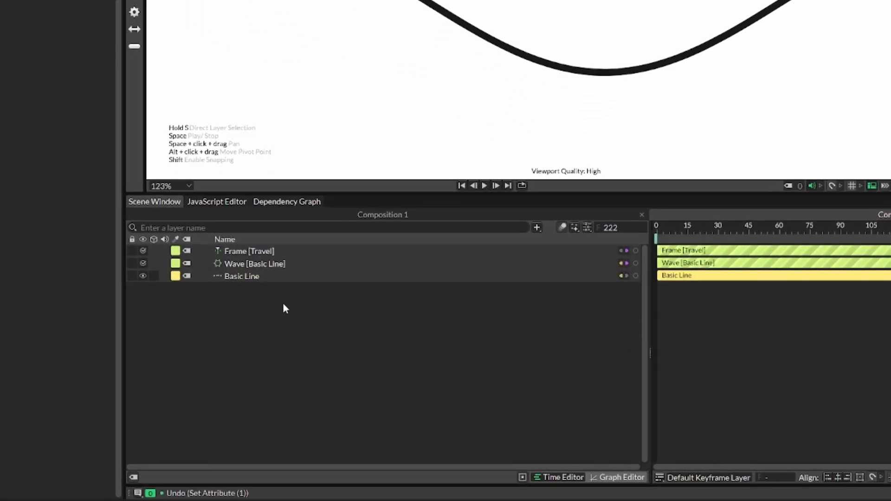
Turn on Tapered Width and set the Start Width slider to about 10%.
{"action": "left_click", "coordinate": [242, 276]}
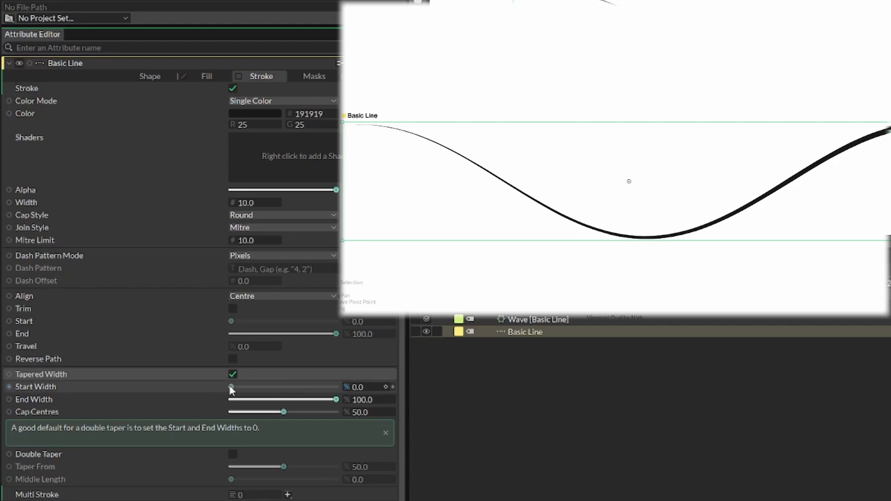
{"action": "left_click_drag", "start_coordinate": [230, 387], "coordinate": [237, 387]}
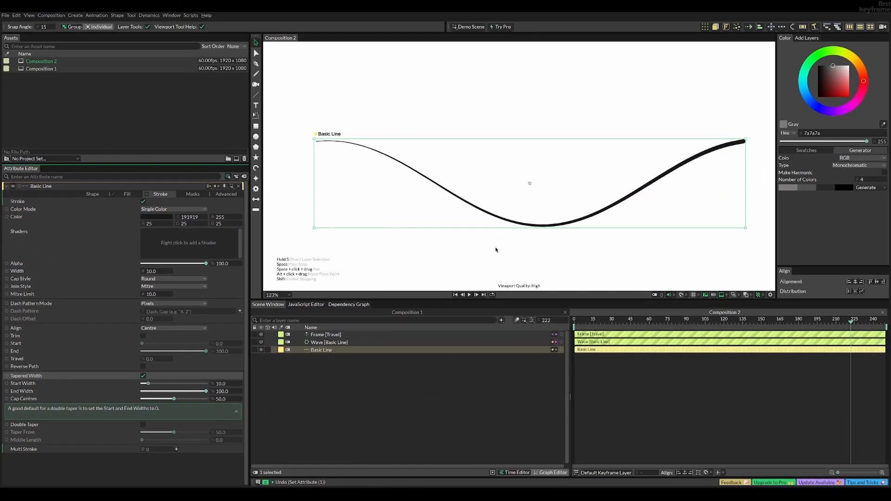
{"action": "scroll", "scroll_direction": "down", "scroll_amount": 3}
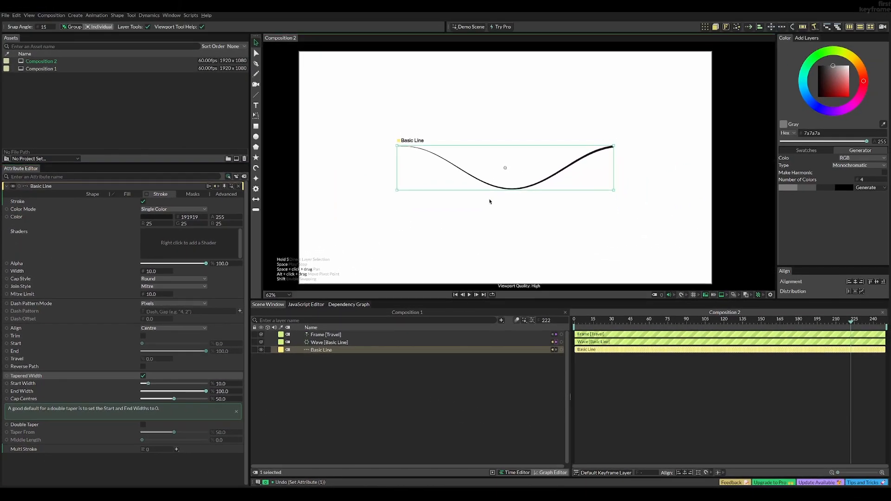